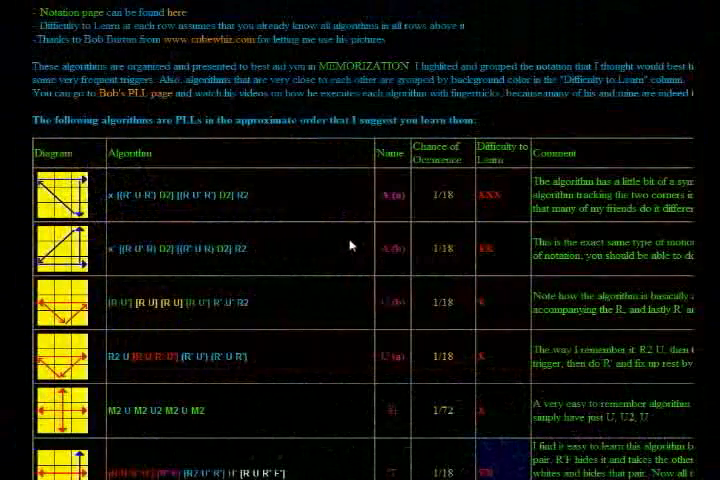
mouse_move(338, 236)
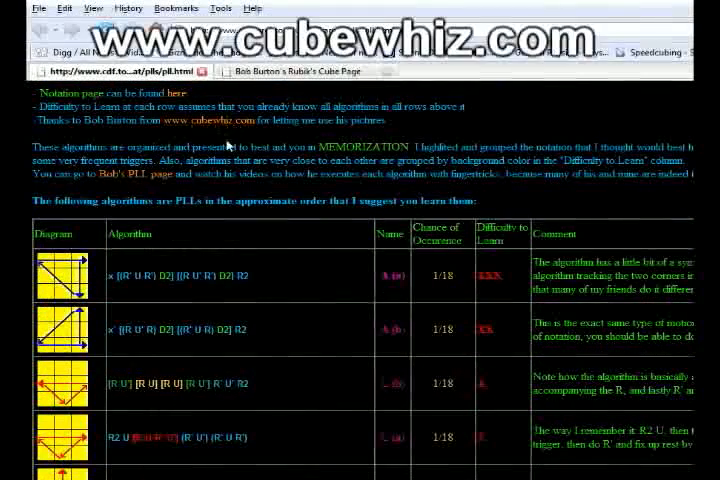
scroll(down, 3)
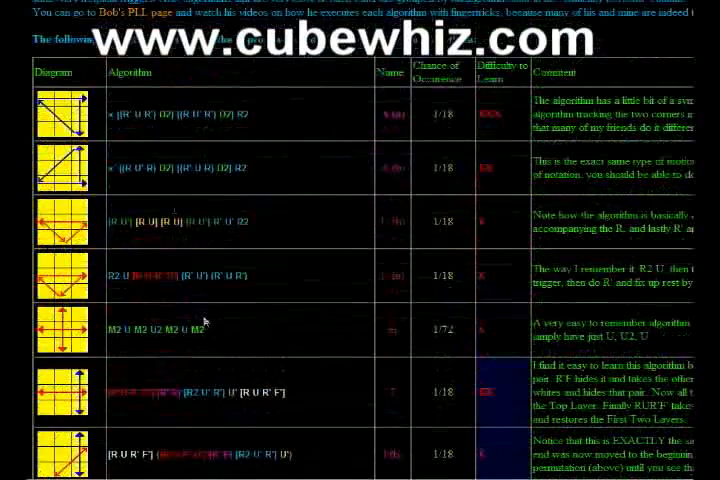
scroll(up, 3)
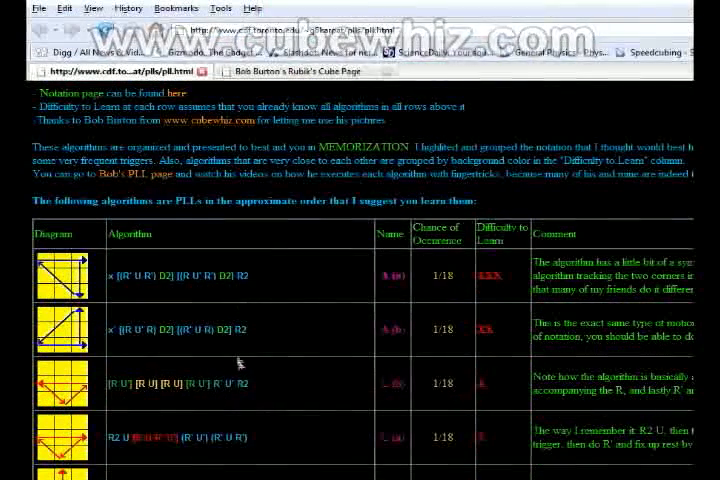
scroll(down, 3)
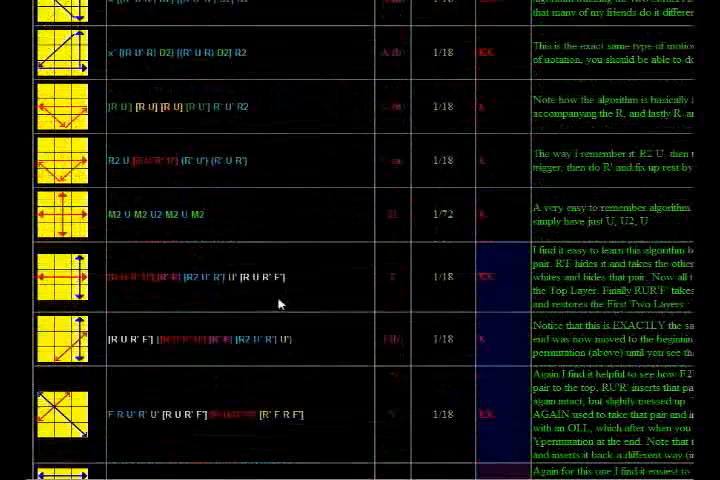
scroll(up, 3)
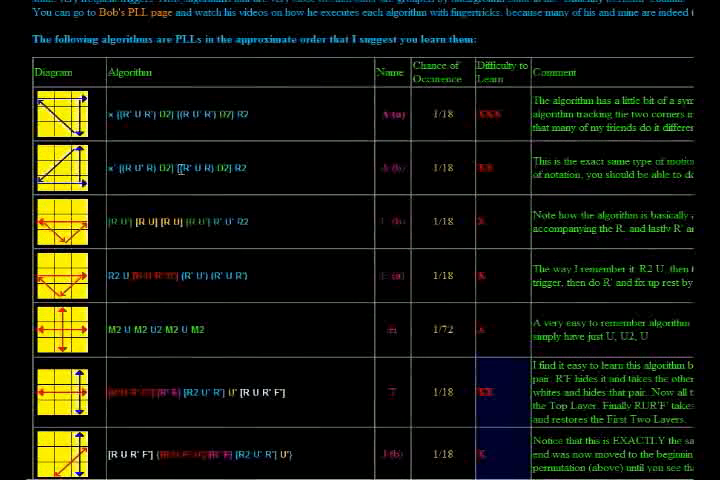
mouse_move(177, 155)
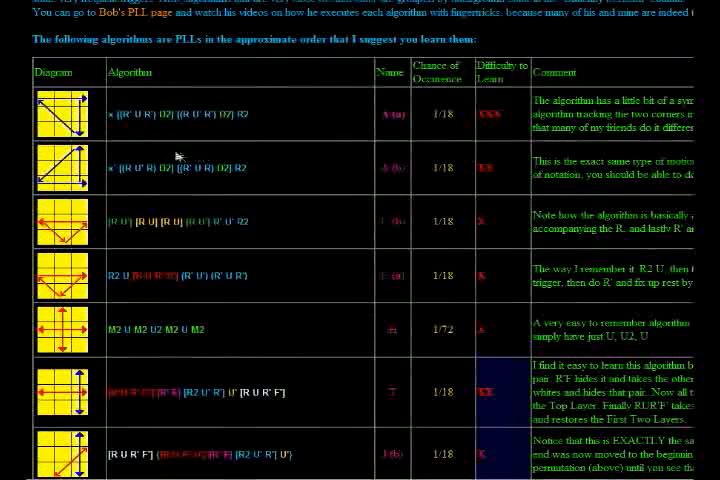
scroll(up, 3)
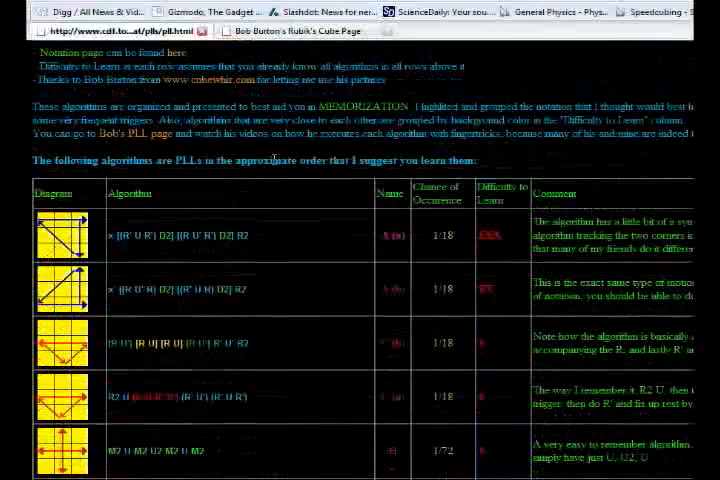
scroll(down, 3)
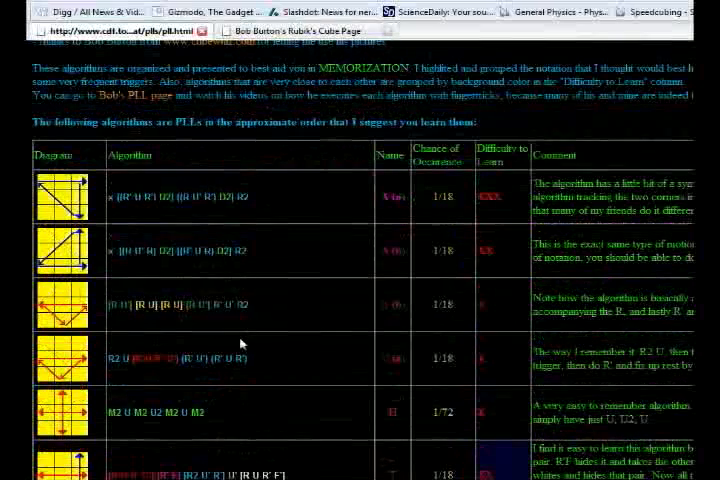
mouse_move(162, 229)
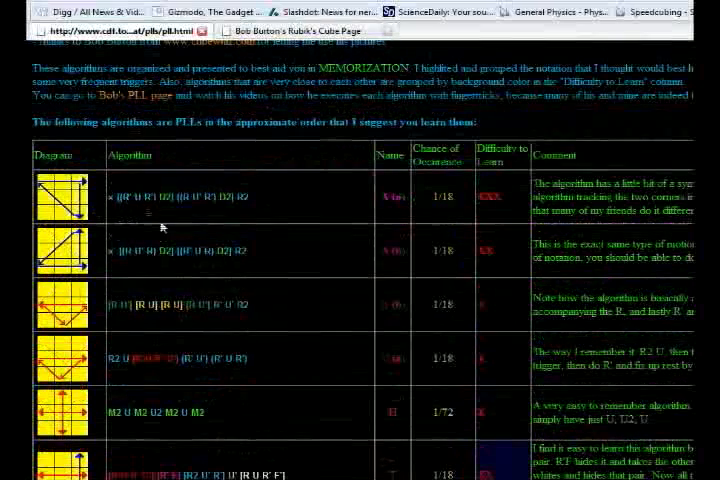
scroll(down, 3)
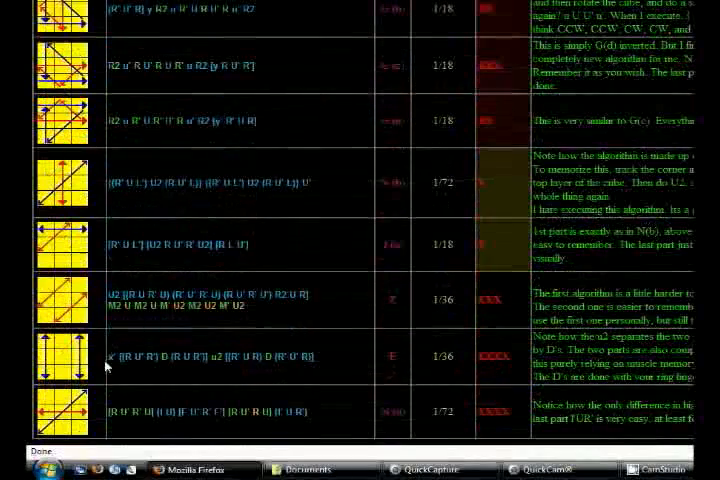
mouse_move(135, 415)
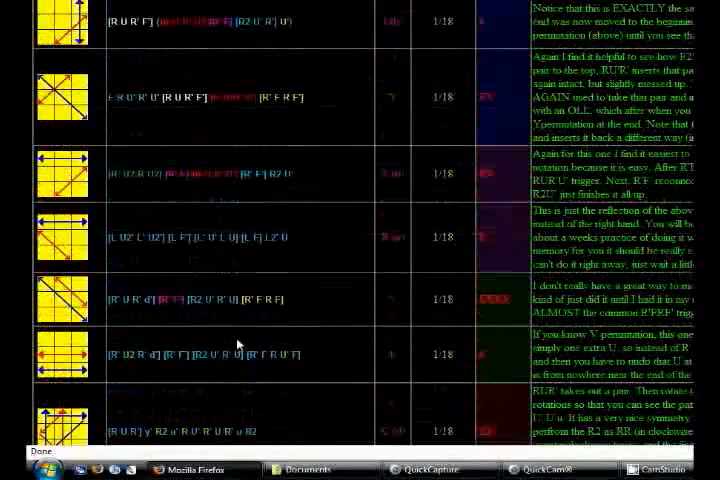
scroll(up, 3)
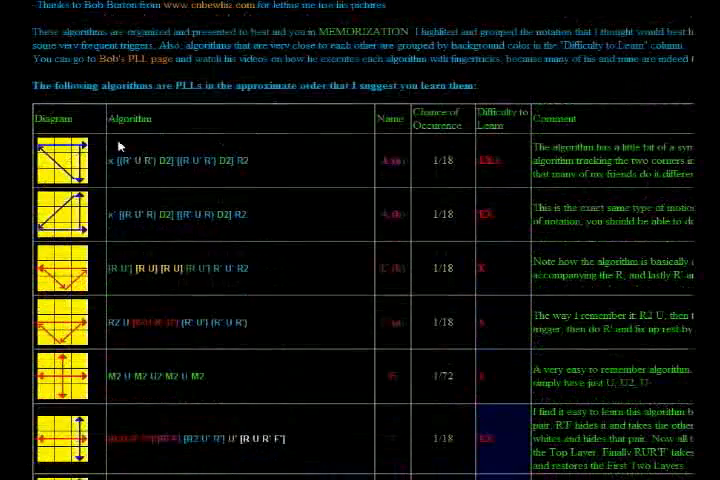
scroll(up, 3)
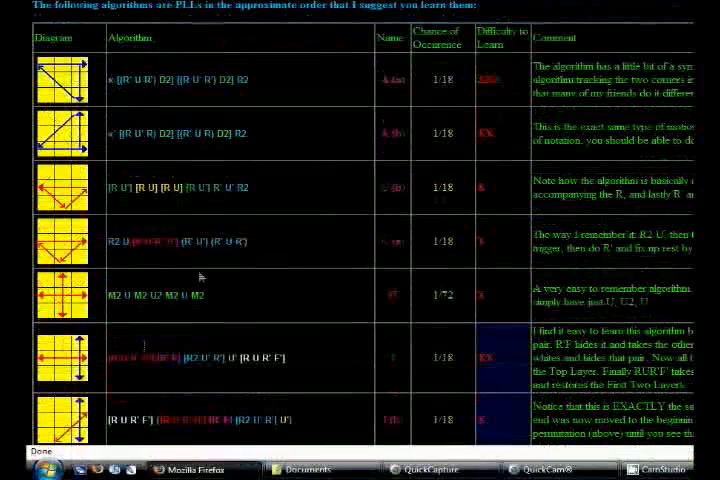
scroll(up, 3)
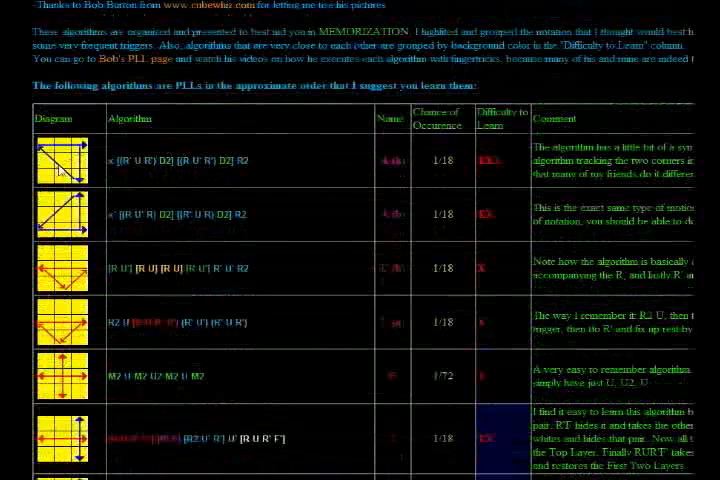
mouse_move(170, 318)
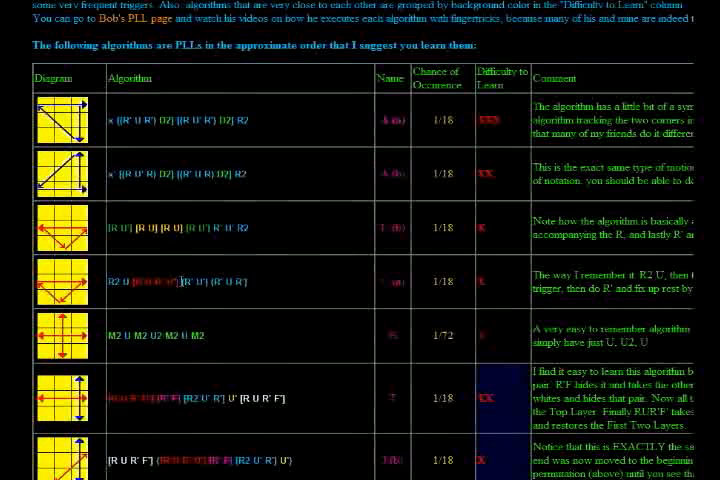
scroll(down, 3)
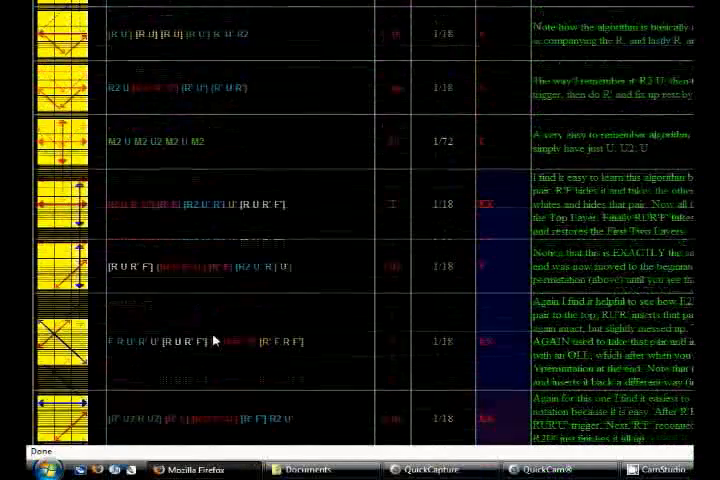
scroll(up, 3)
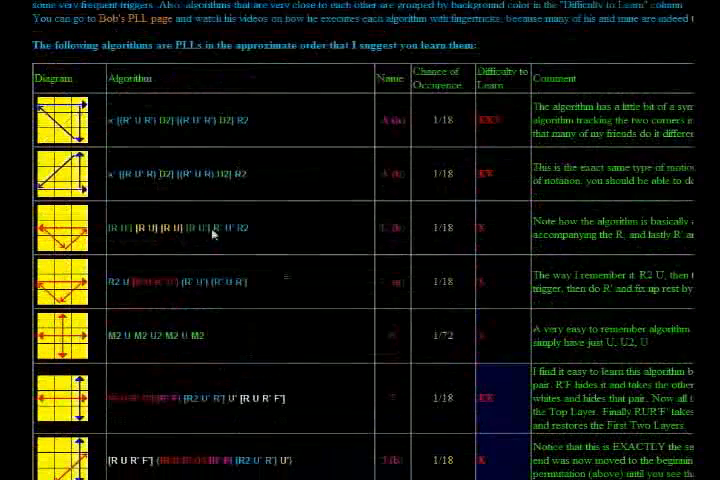
scroll(down, 3)
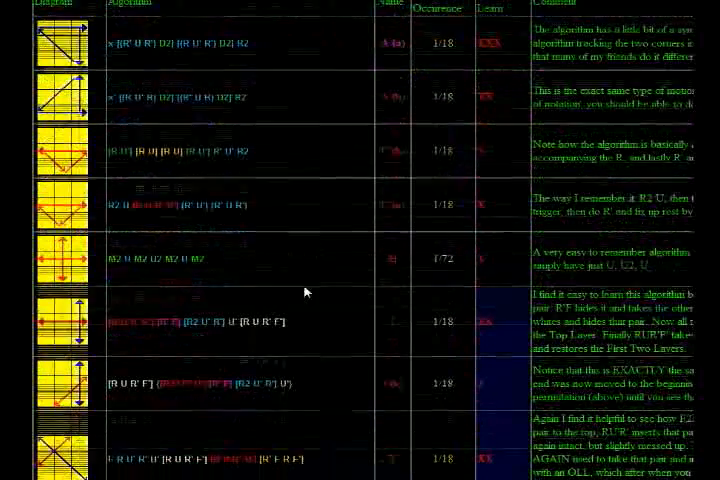
scroll(up, 3)
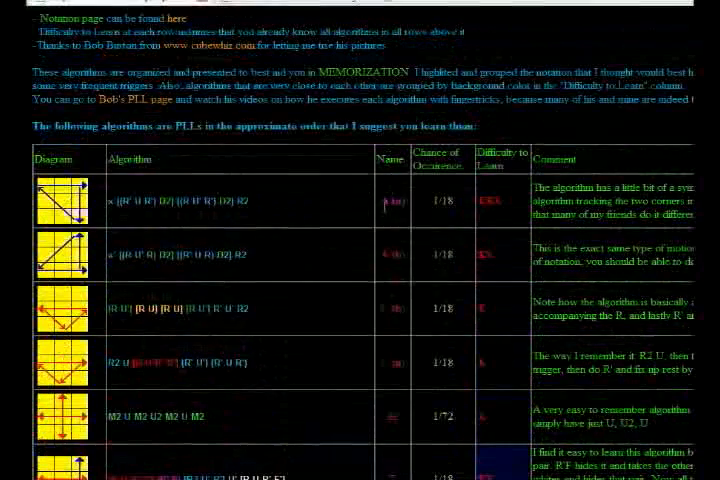
scroll(down, 3)
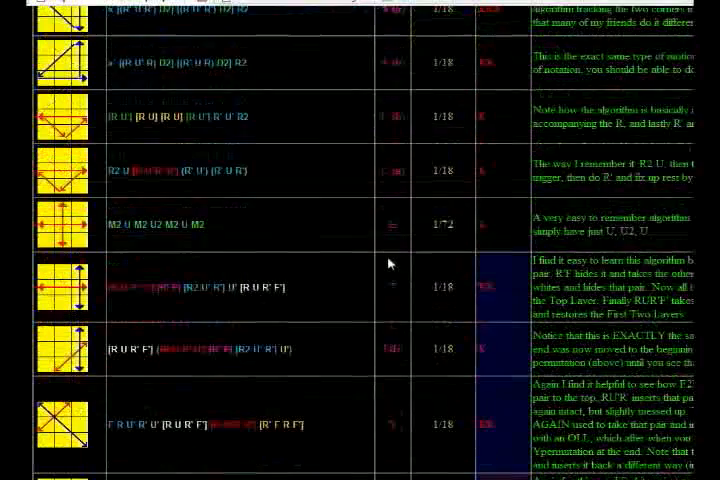
scroll(up, 3)
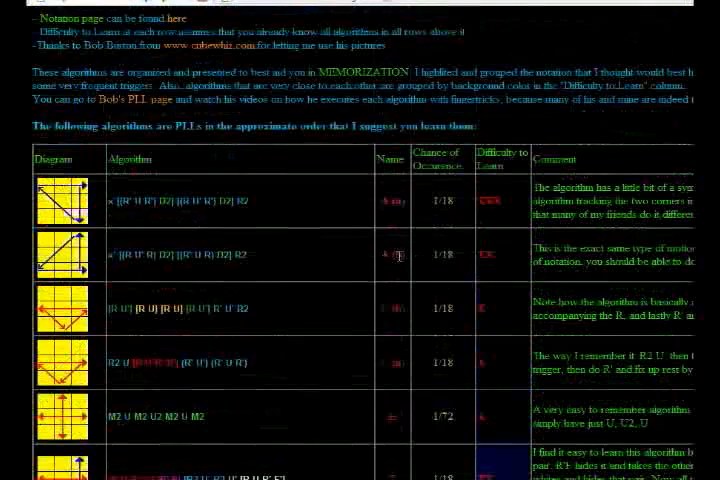
mouse_move(312, 287)
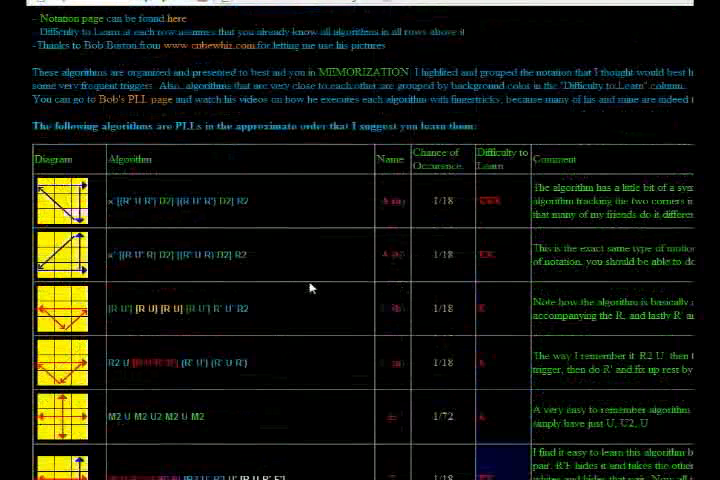
scroll(down, 3)
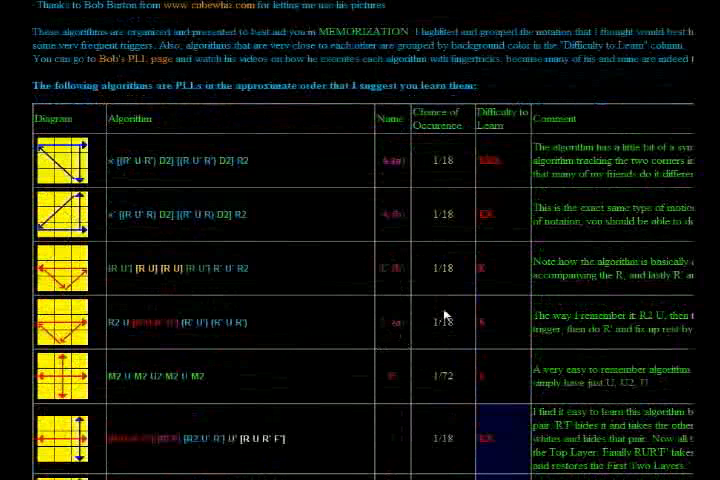
mouse_move(465, 168)
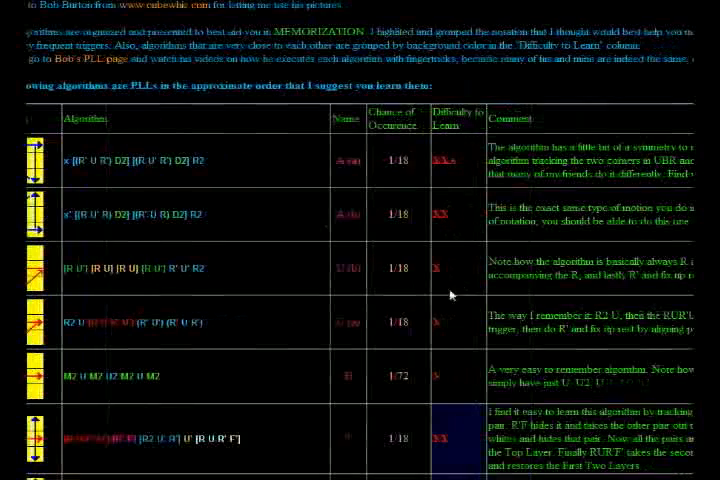
scroll(down, 3)
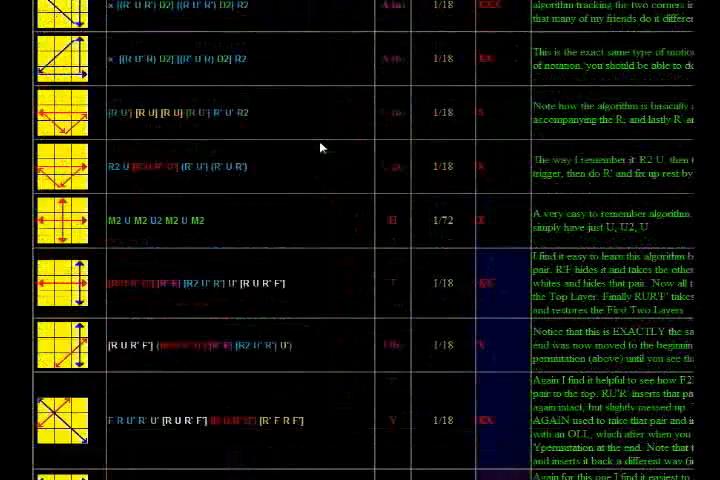
scroll(up, 3)
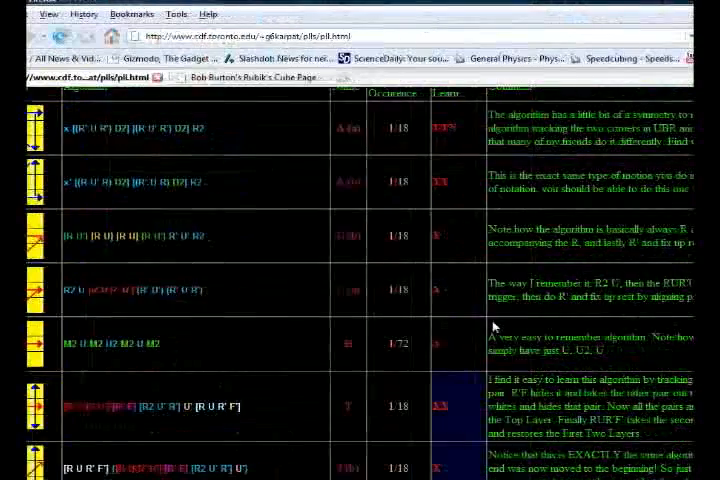
scroll(down, 3)
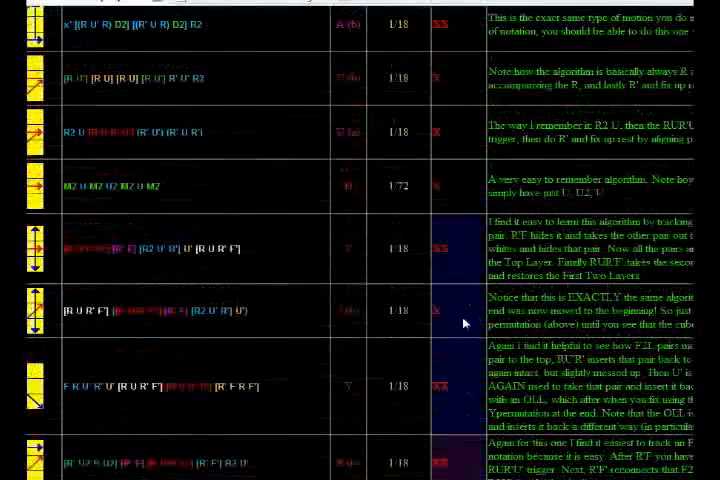
scroll(down, 3)
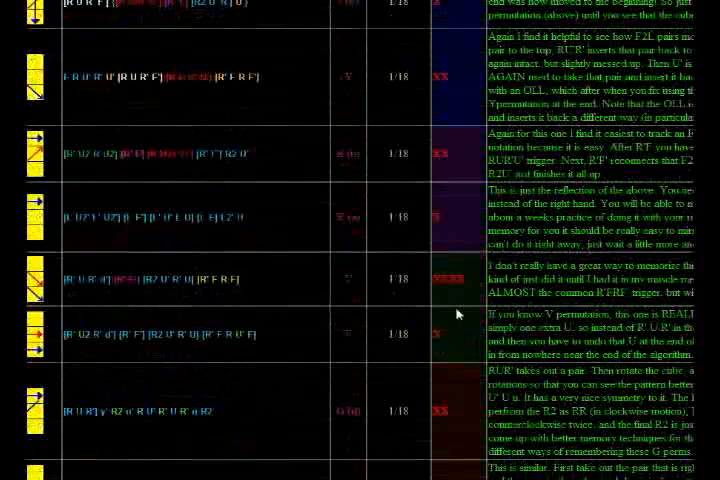
scroll(down, 3)
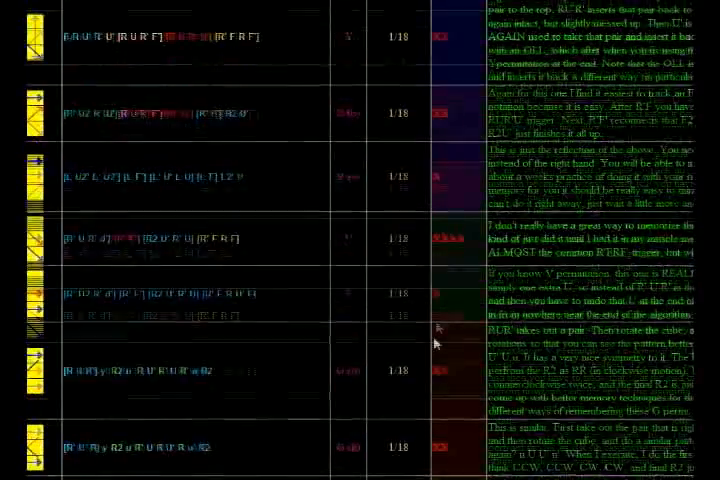
scroll(up, 3)
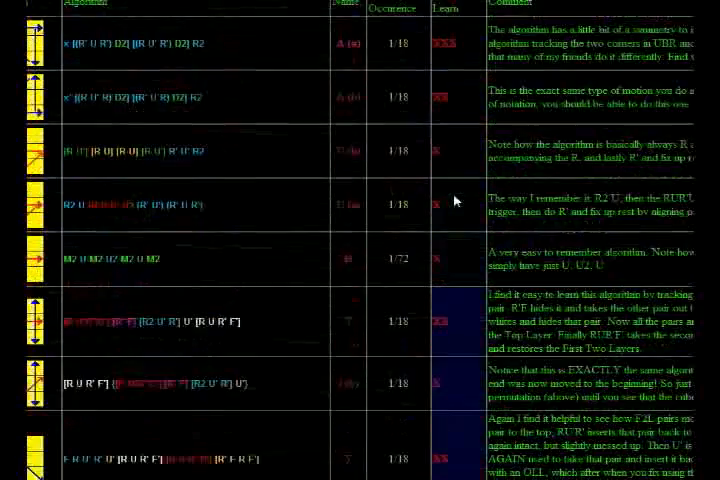
scroll(up, 3)
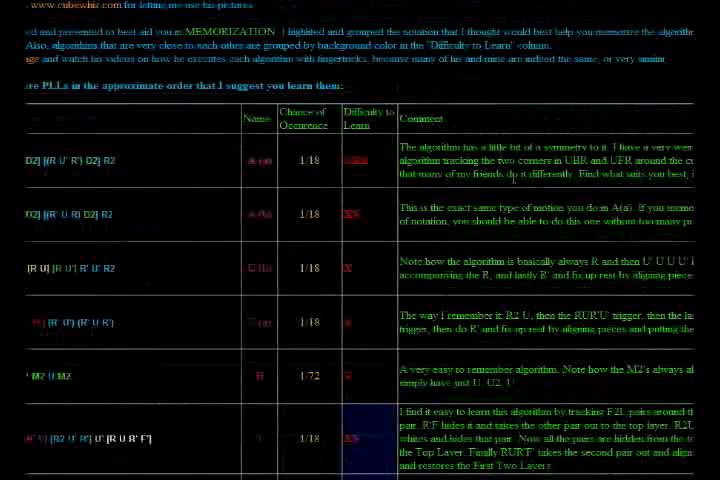
scroll(down, 3)
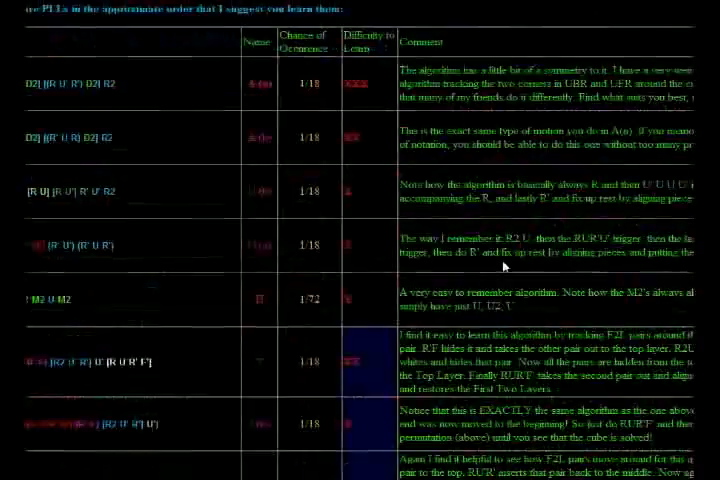
scroll(down, 3)
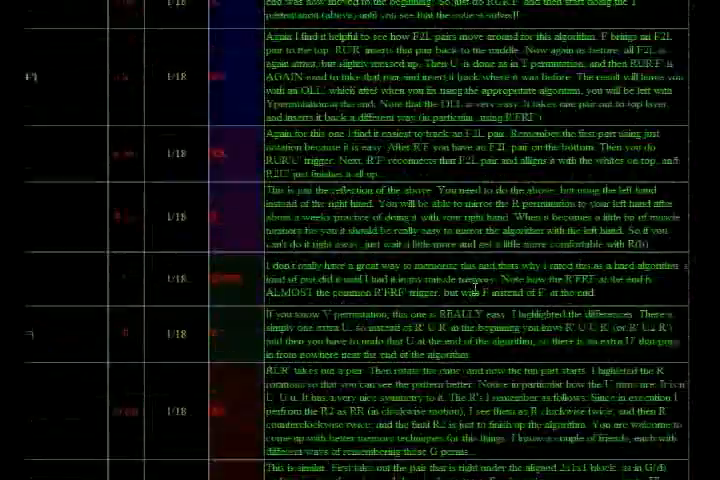
scroll(down, 3)
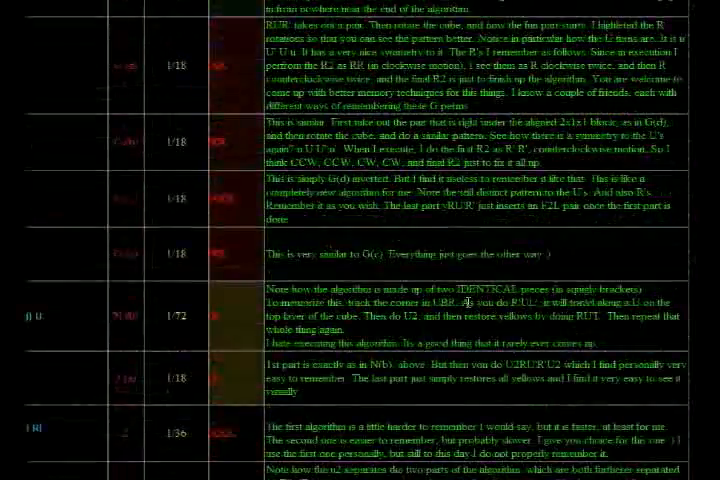
scroll(up, 3)
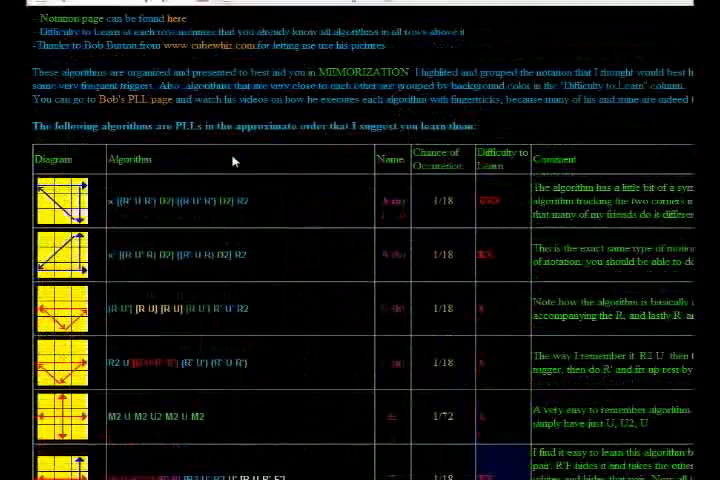
mouse_move(247, 290)
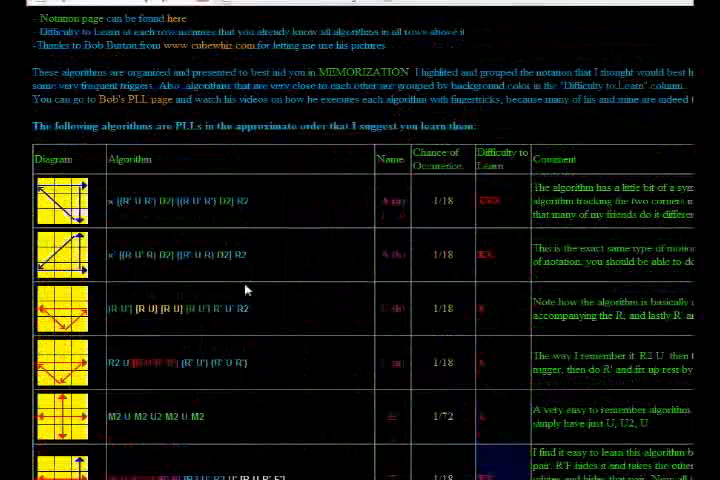
scroll(up, 3)
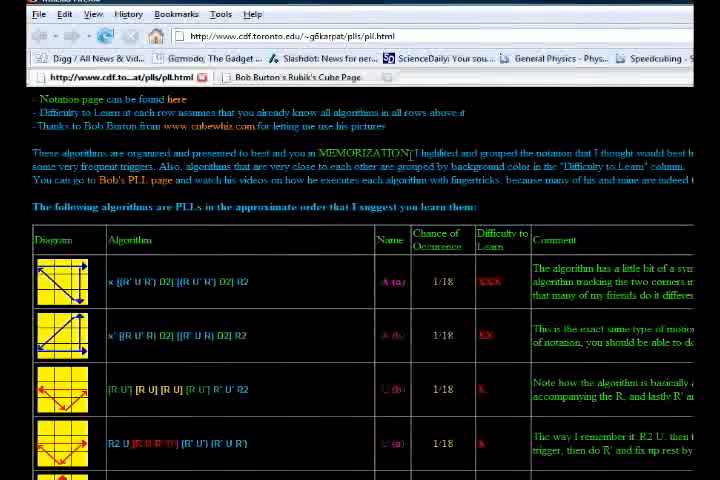